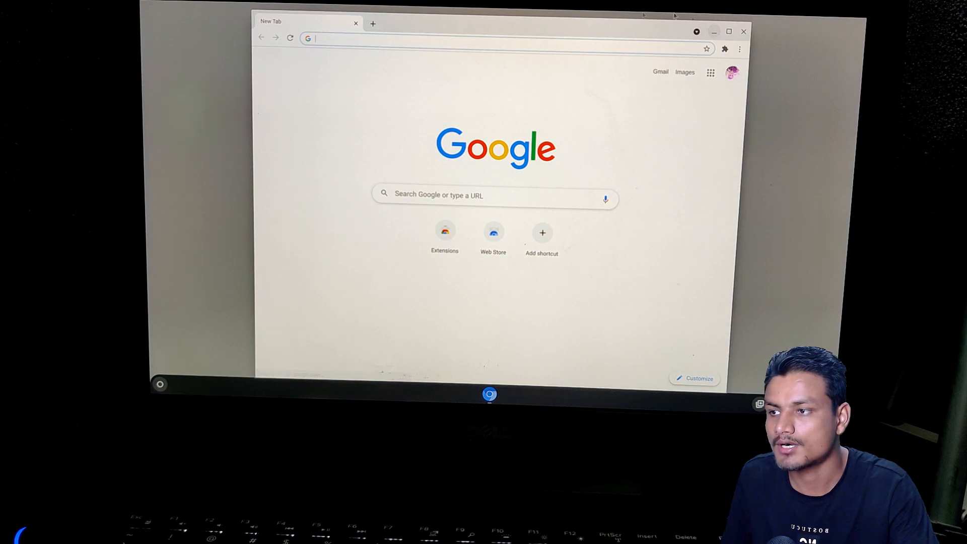
mouse_move(740, 36)
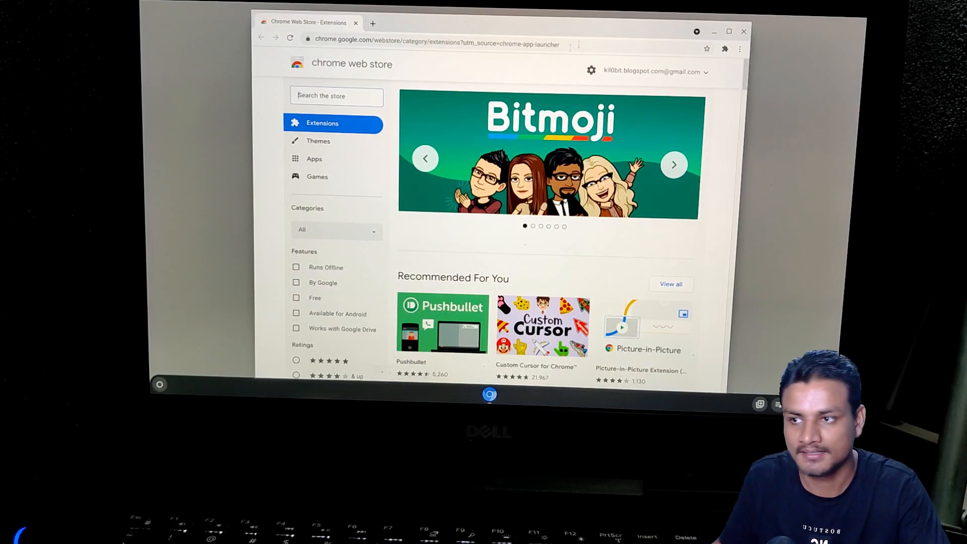
- Minimize the Chromium window to the desktop, then bring the browser back
click(674, 165)
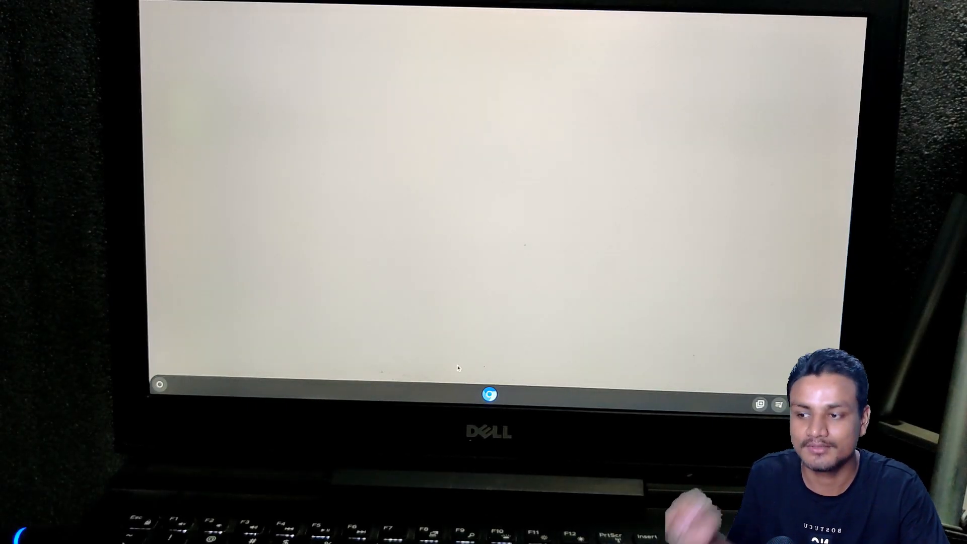
click(489, 395)
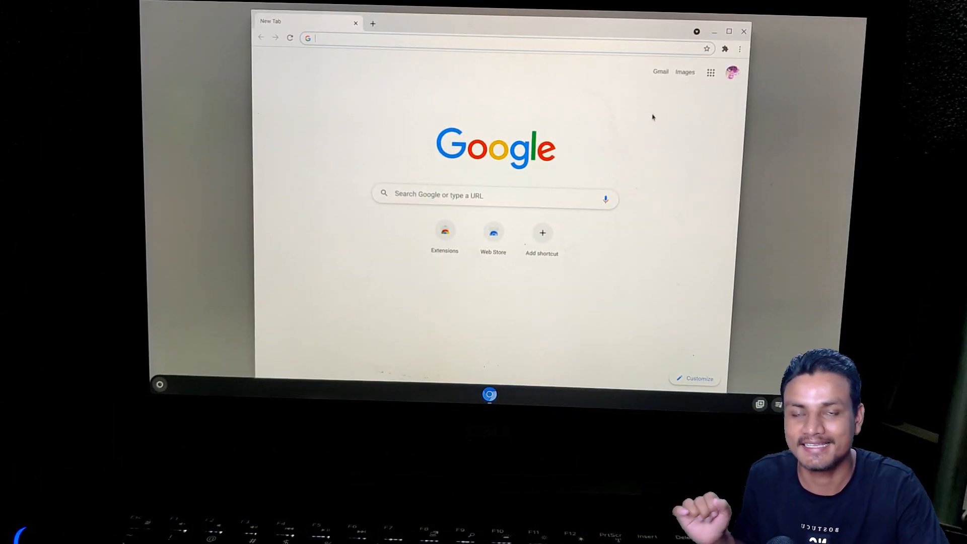
mouse_move(524, 66)
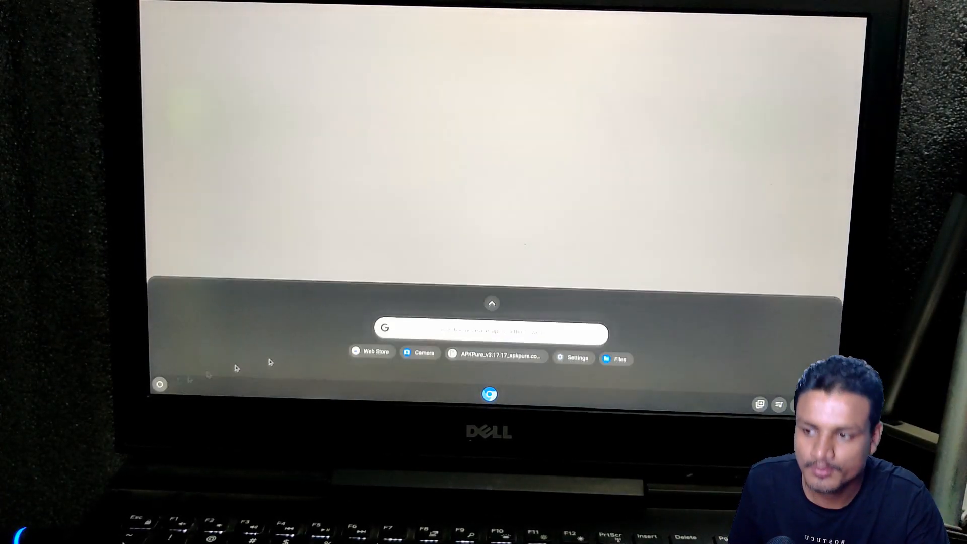
- Expand the launcher into the full app grid and launch Settings
click(491, 303)
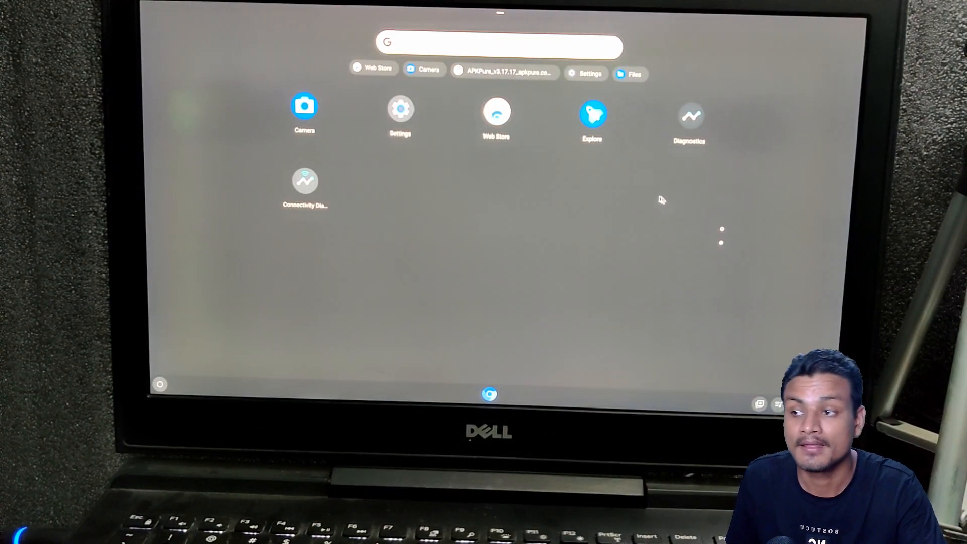
mouse_move(616, 194)
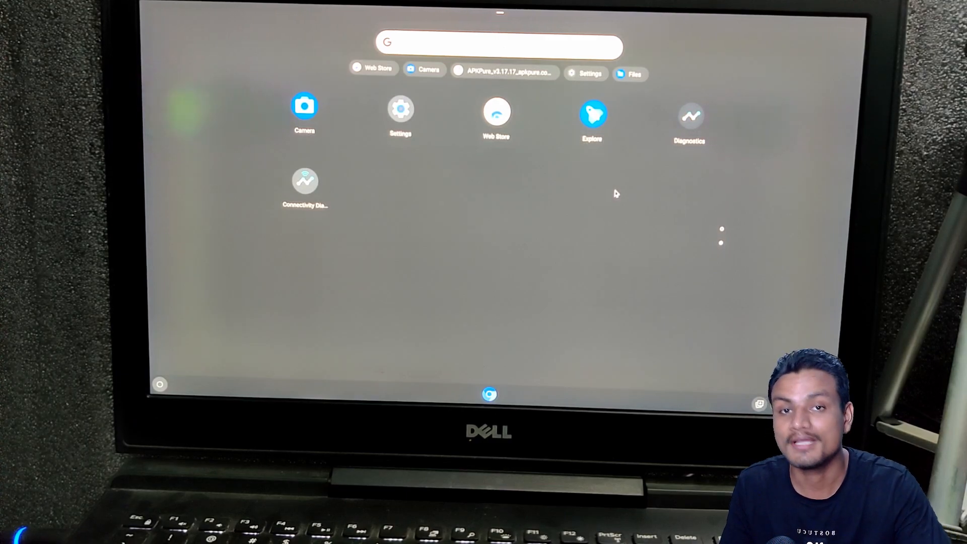
mouse_move(597, 182)
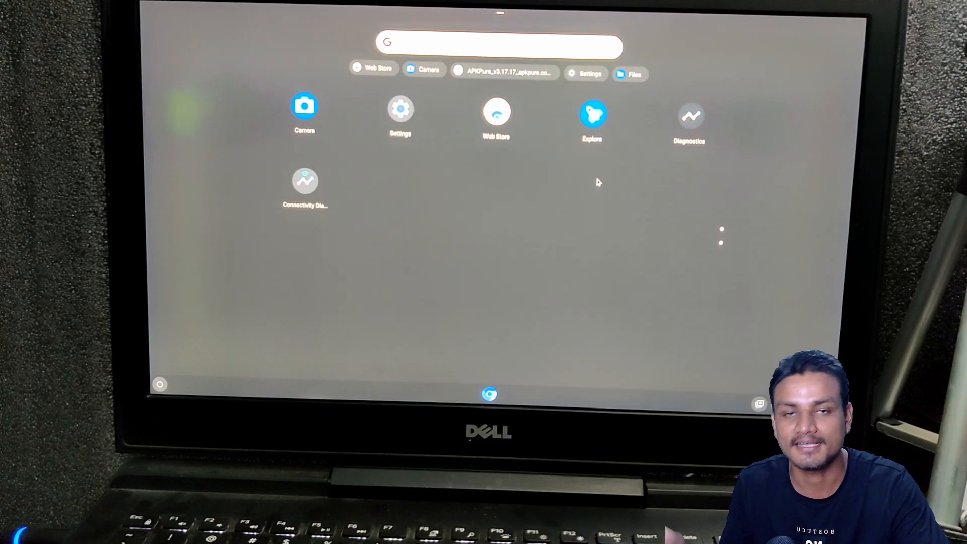
mouse_move(399, 169)
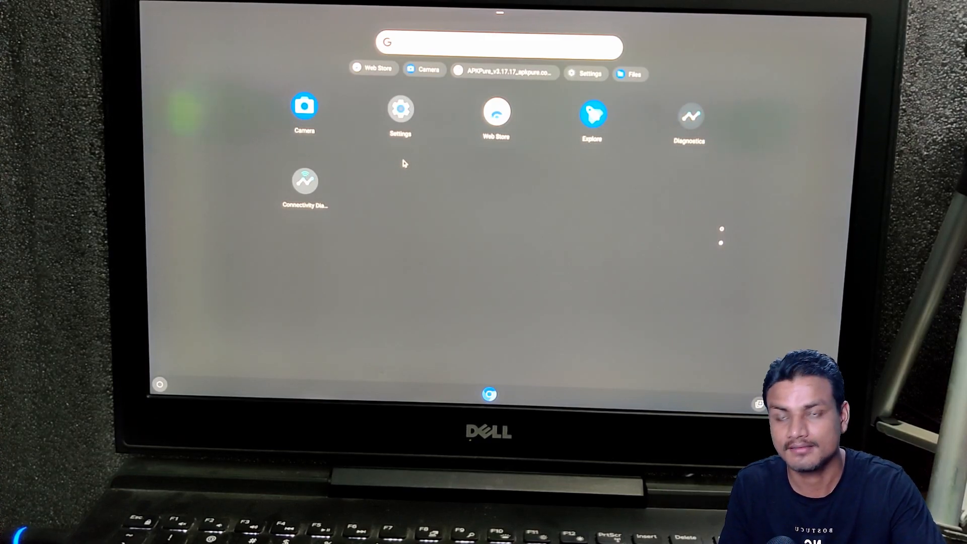
mouse_move(517, 179)
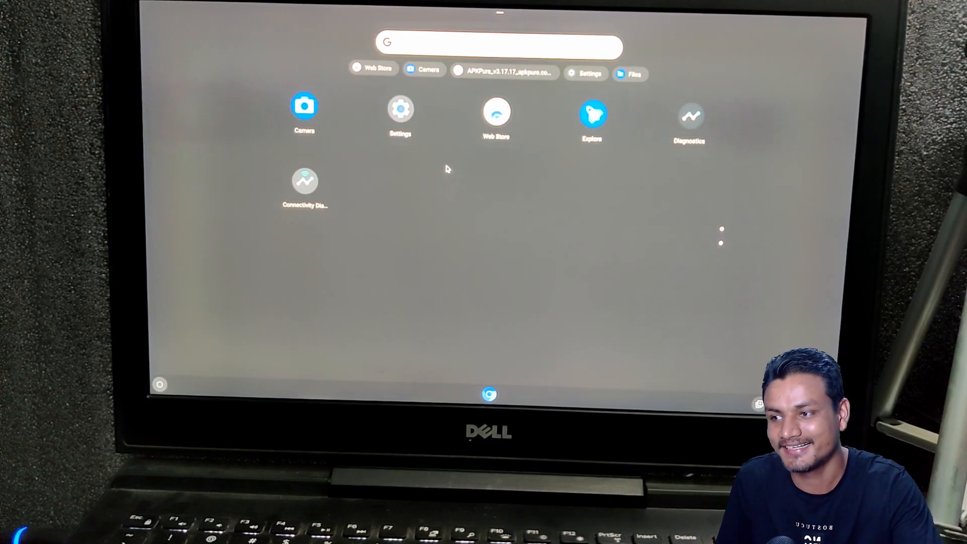
click(400, 108)
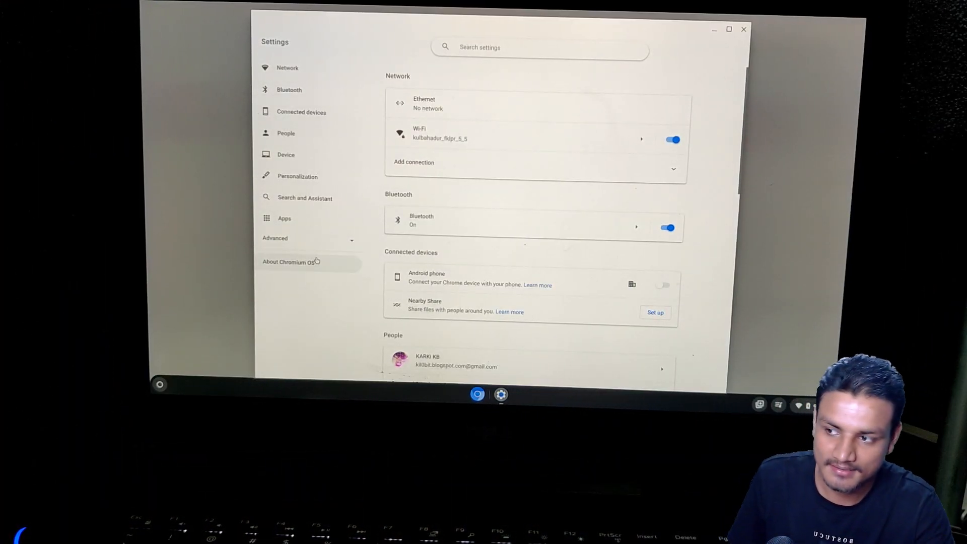
- View Chromium OS version 91.0.4438.0, search settings for 'linux', then close Settings
click(275, 238)
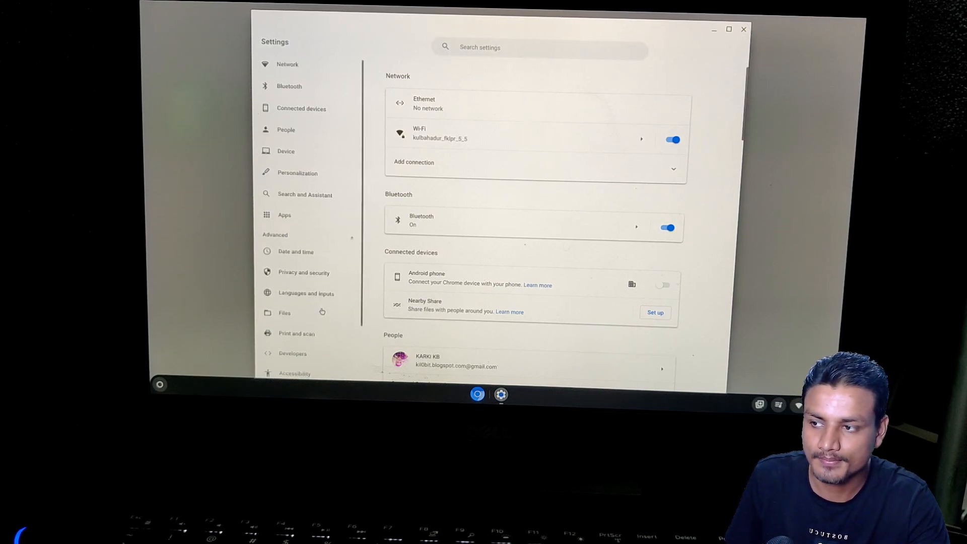
scroll(down, 3)
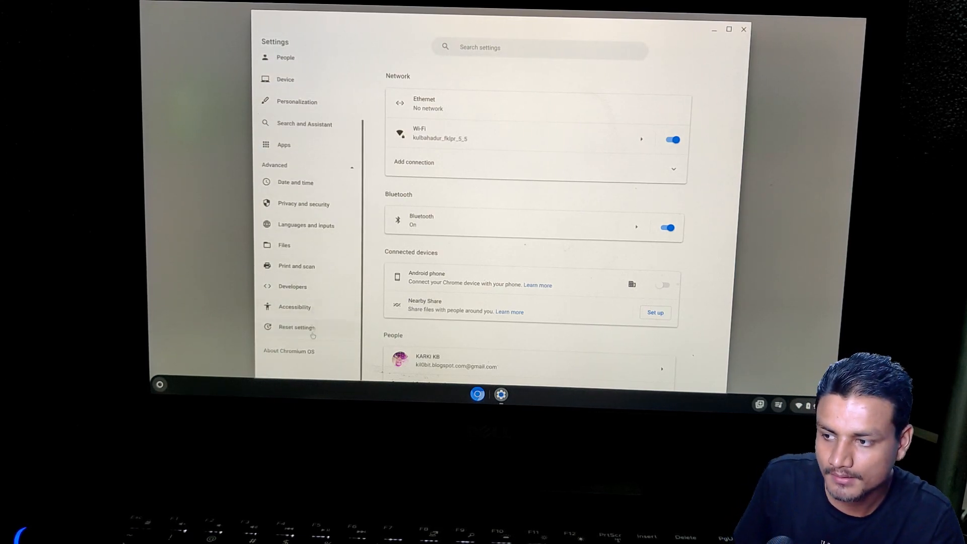
click(289, 351)
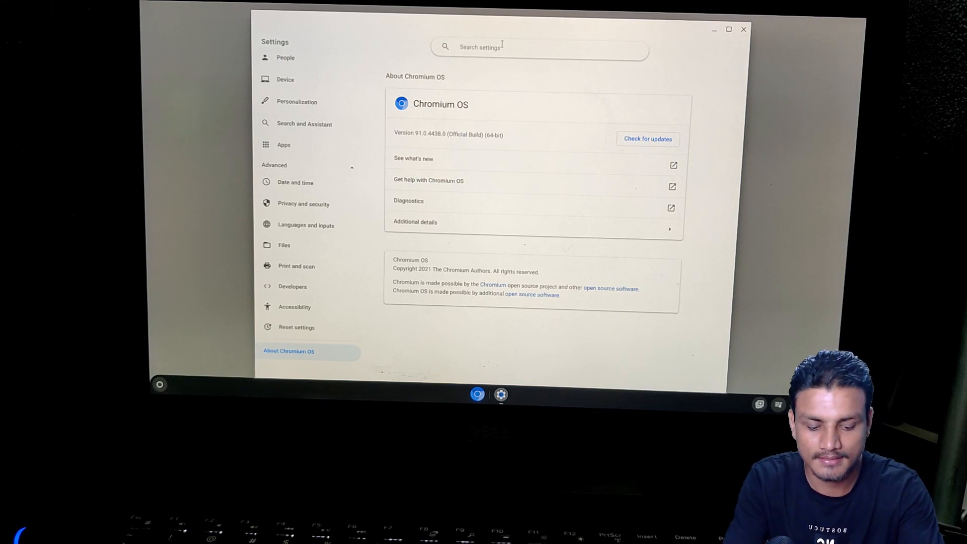
text(linux)
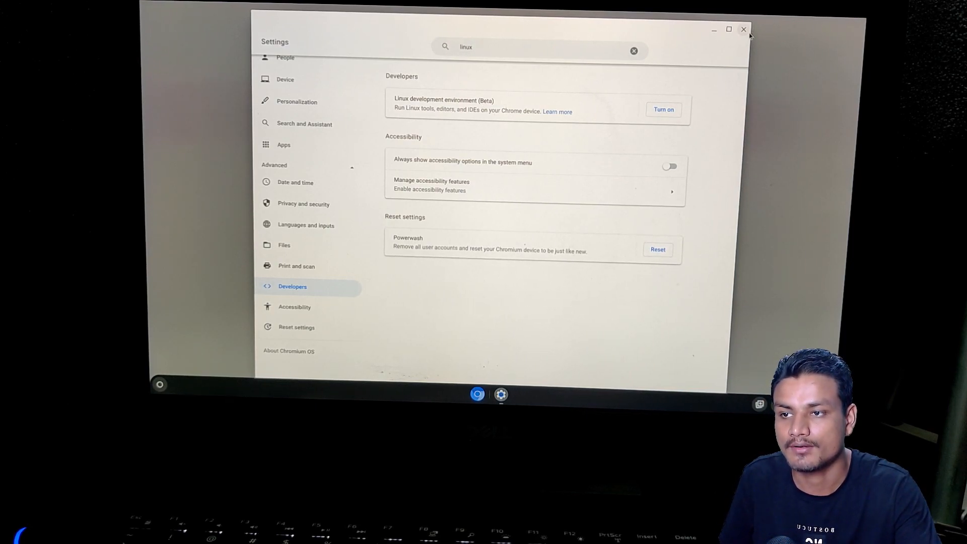
click(744, 29)
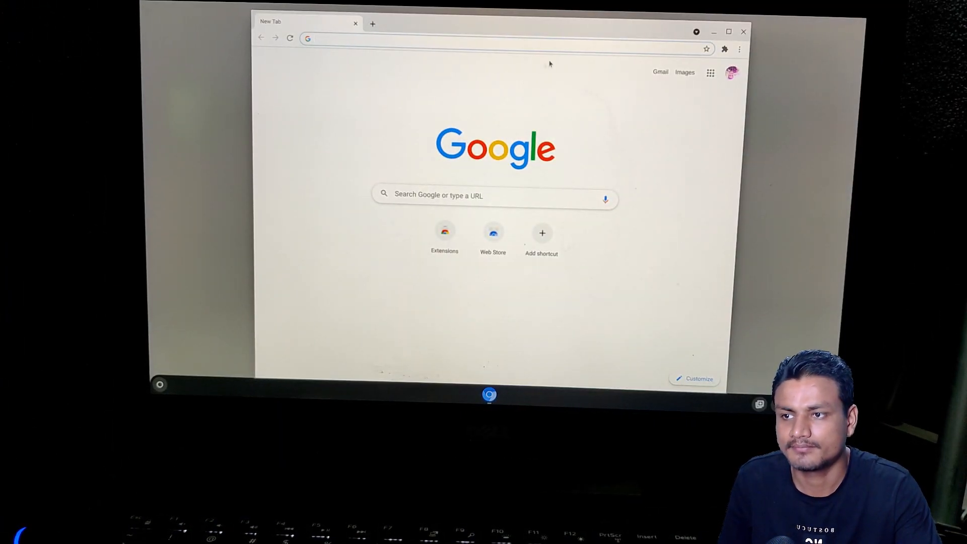
mouse_move(697, 32)
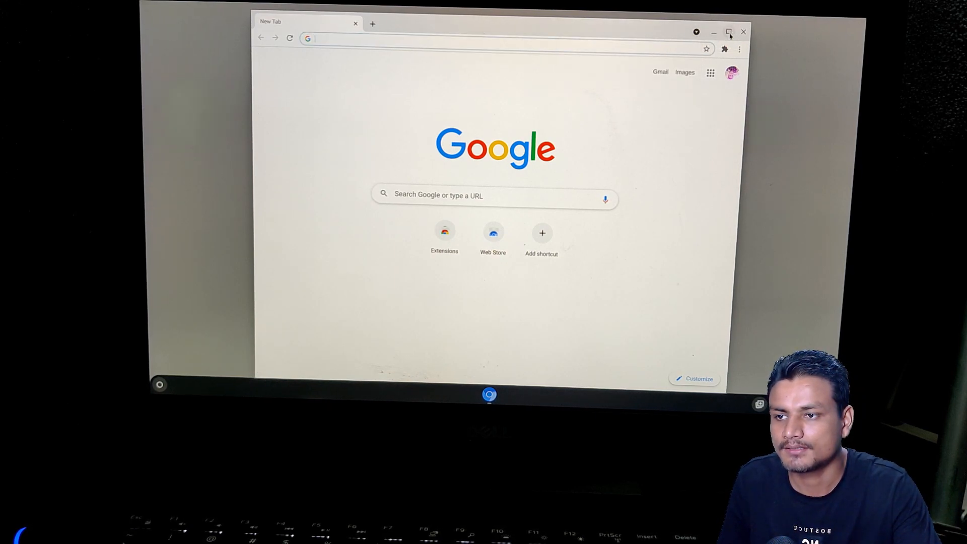
mouse_move(744, 32)
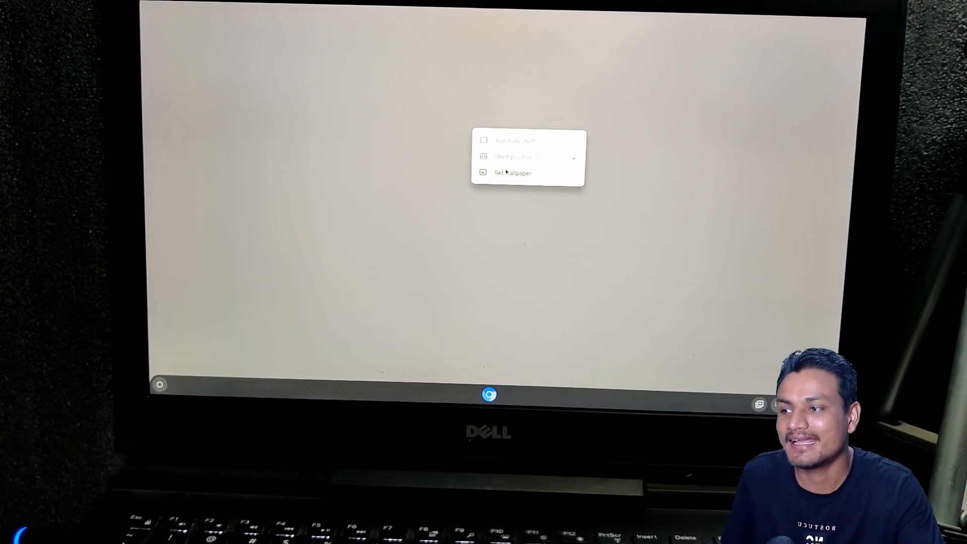
- Set the Composition image 'Cotton' as the wallpaper and close the picker
click(512, 173)
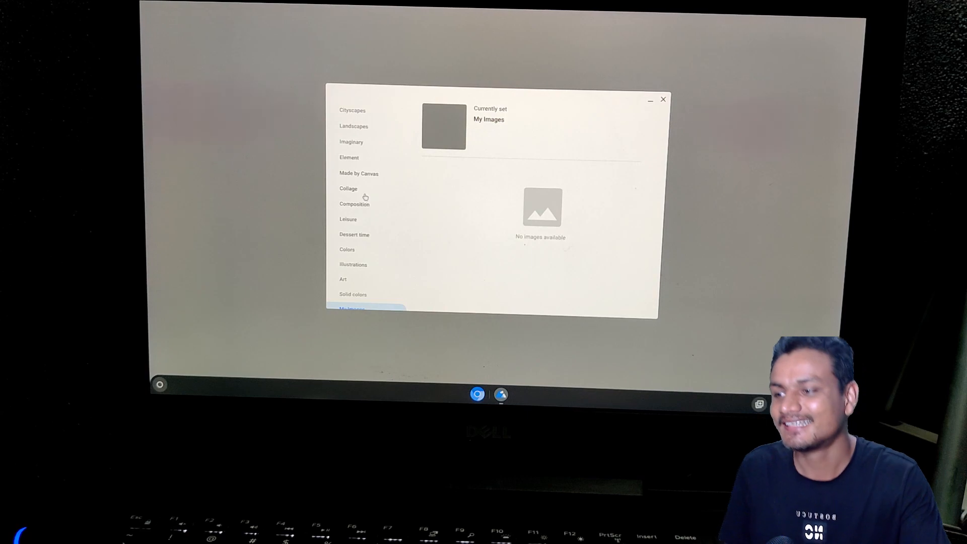
click(354, 204)
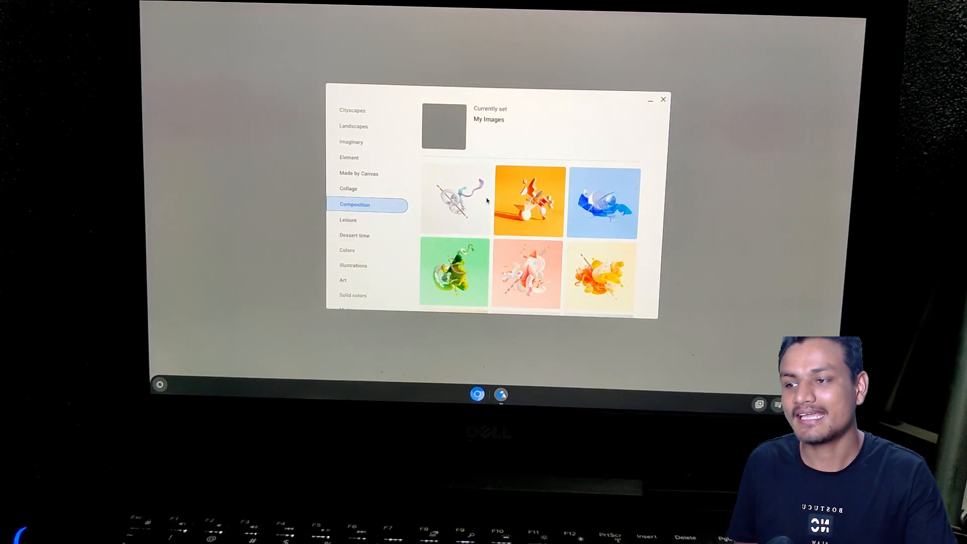
click(456, 201)
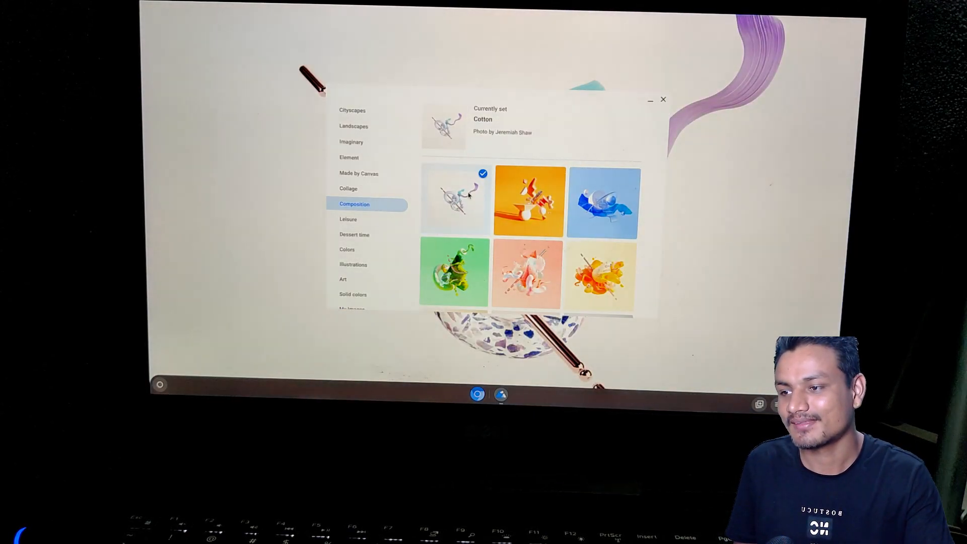
click(664, 99)
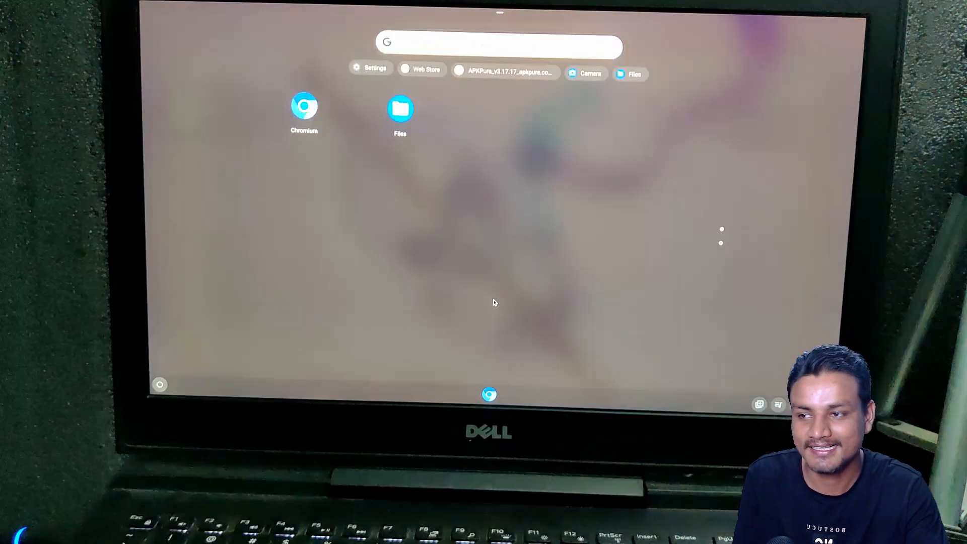
mouse_move(645, 241)
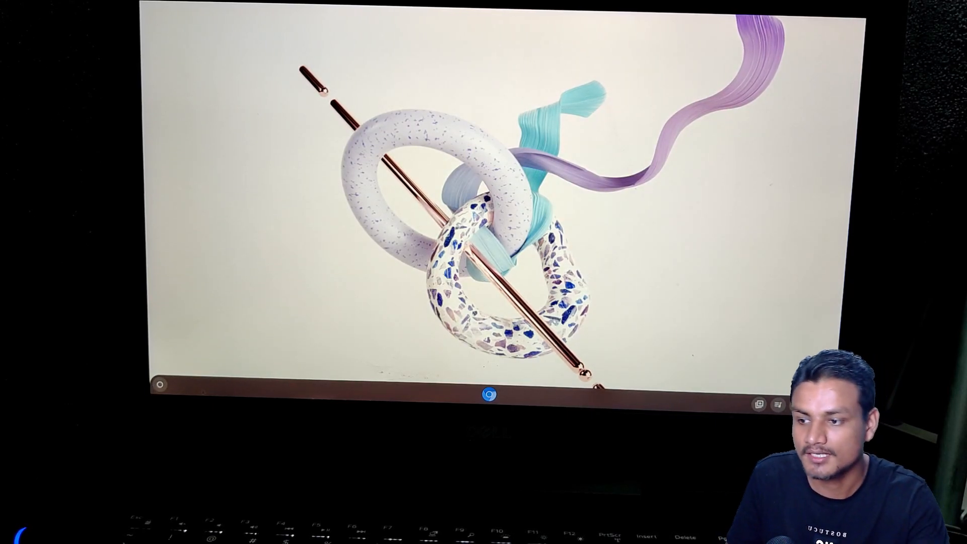
- Launch Chromium, view About Chromium showing version 91.0.4438.0, and open a new tab
click(489, 394)
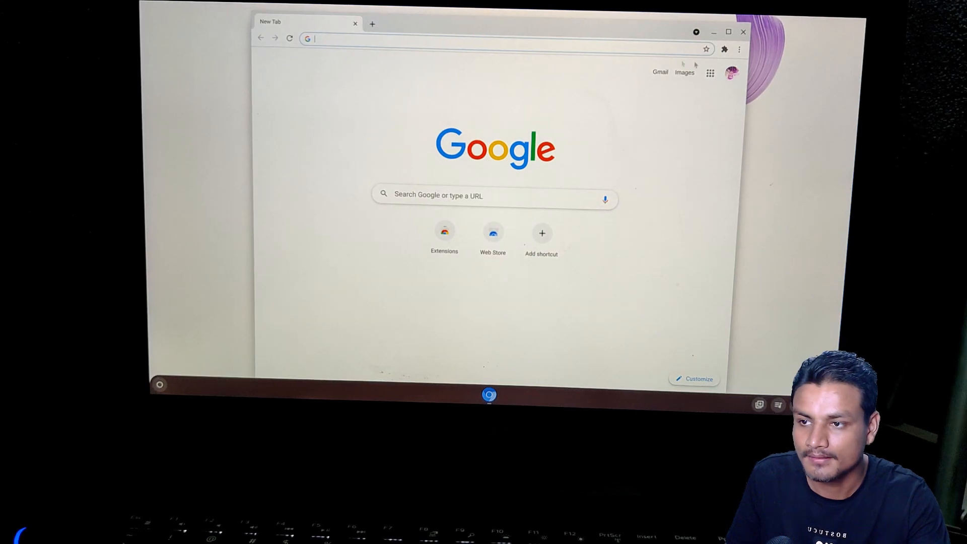
click(739, 49)
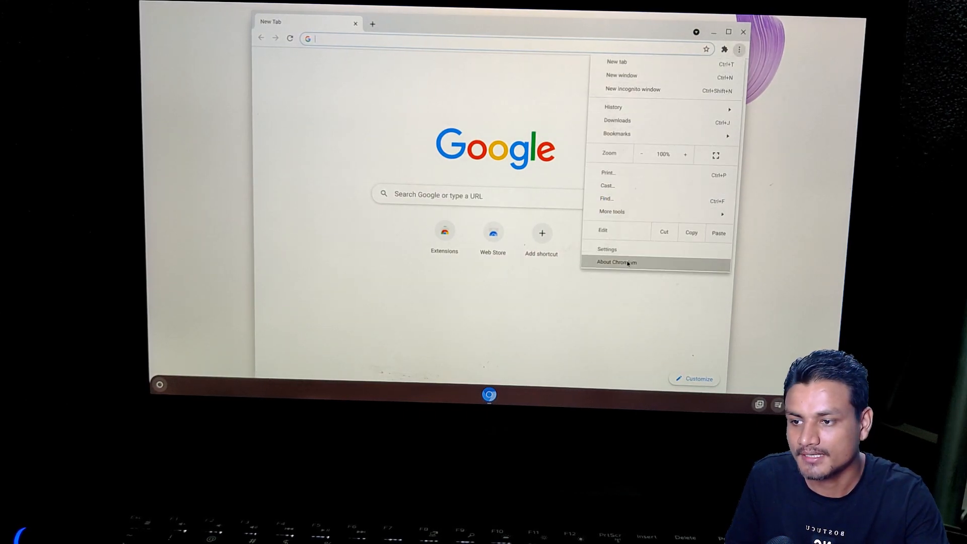
click(617, 262)
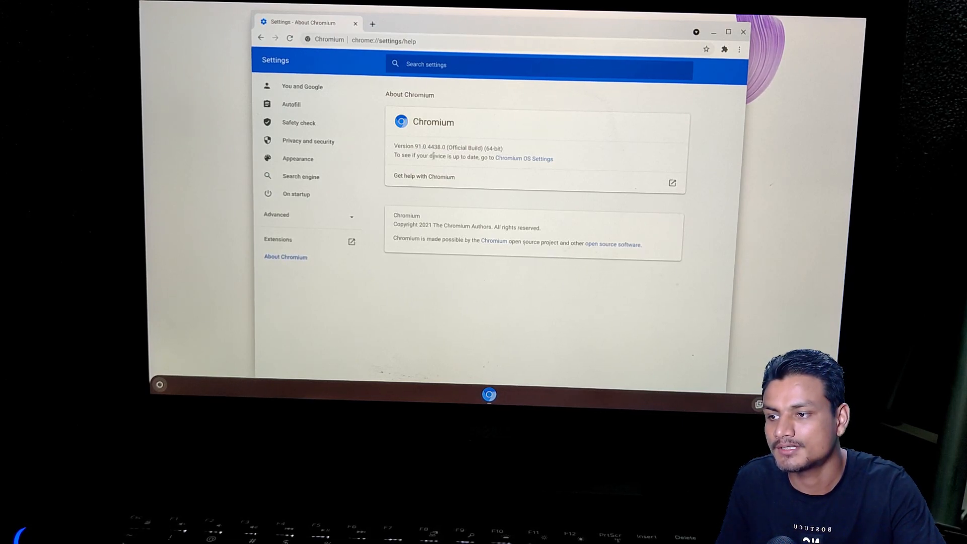
click(371, 24)
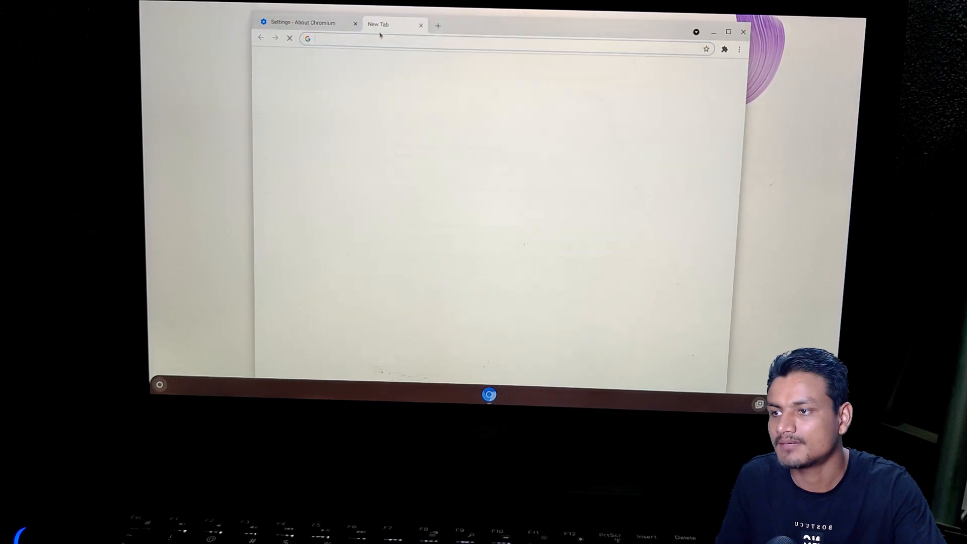
- Search 'latest chrome os version' and compare the results with the About Chromium tab
text(latest chrome os version)
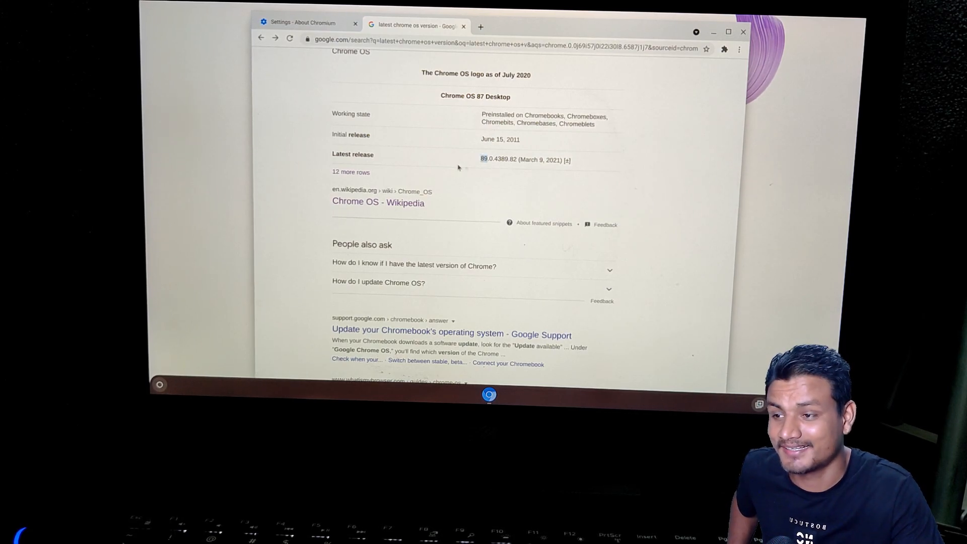
scroll(down, 3)
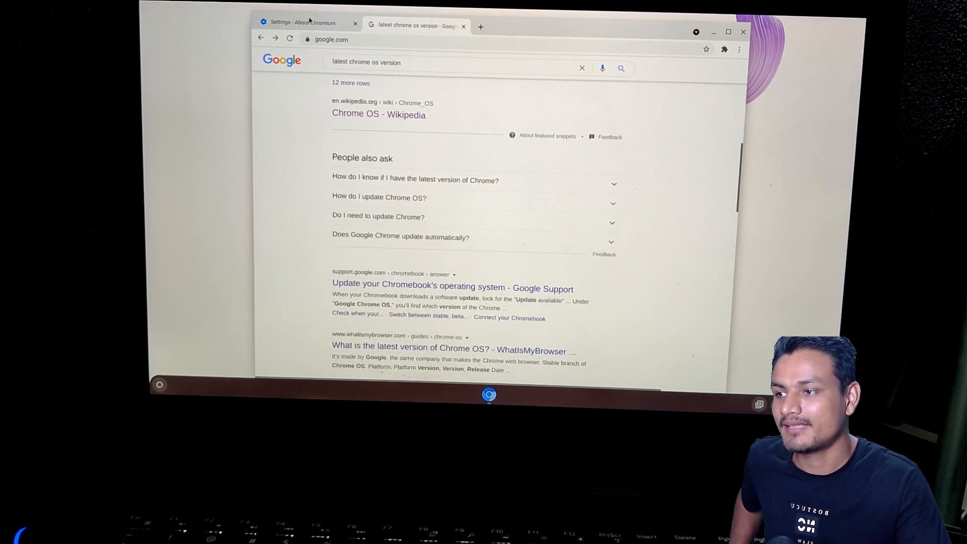
click(307, 22)
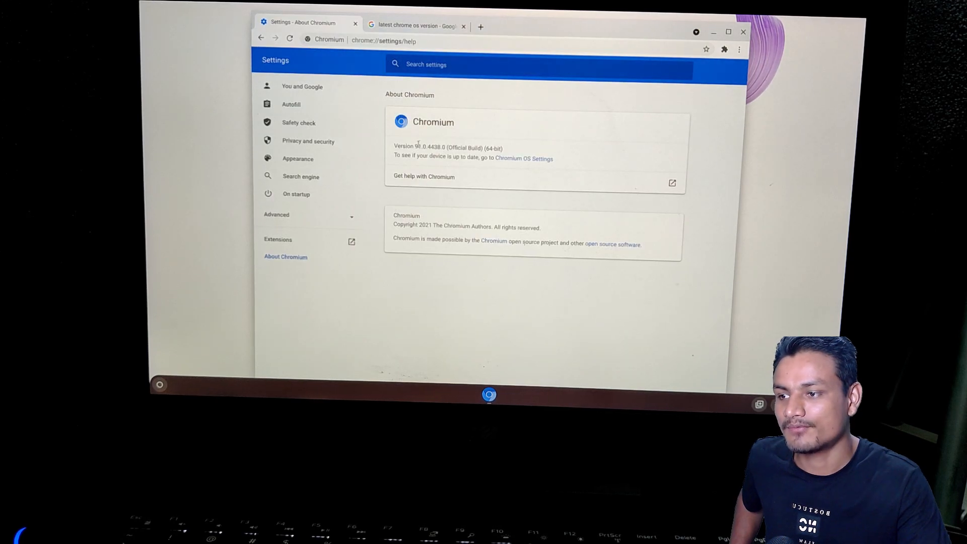
click(415, 26)
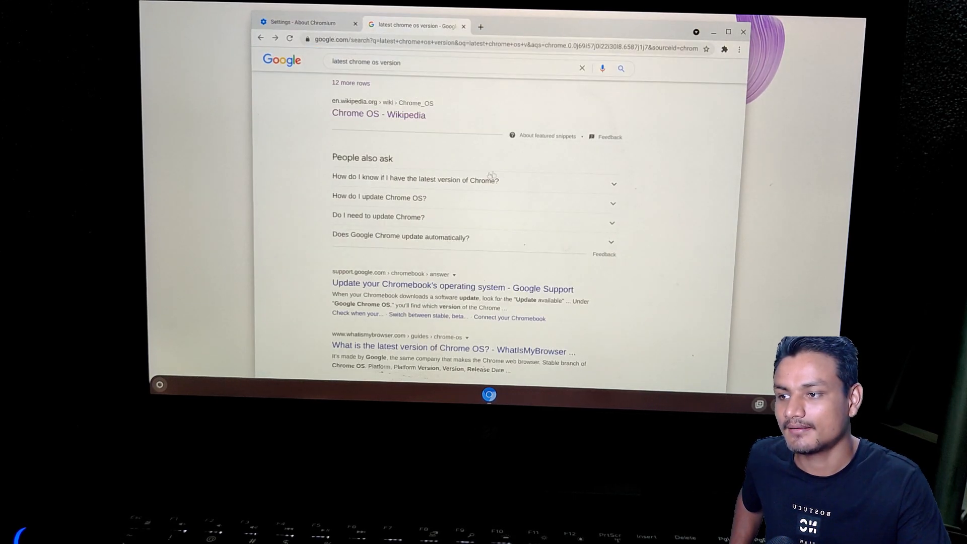
scroll(up, 3)
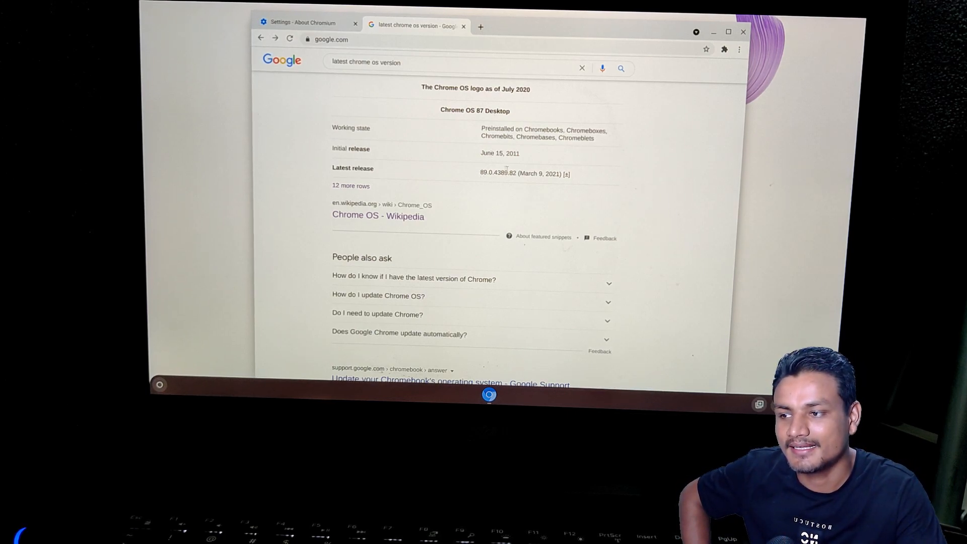
mouse_move(557, 170)
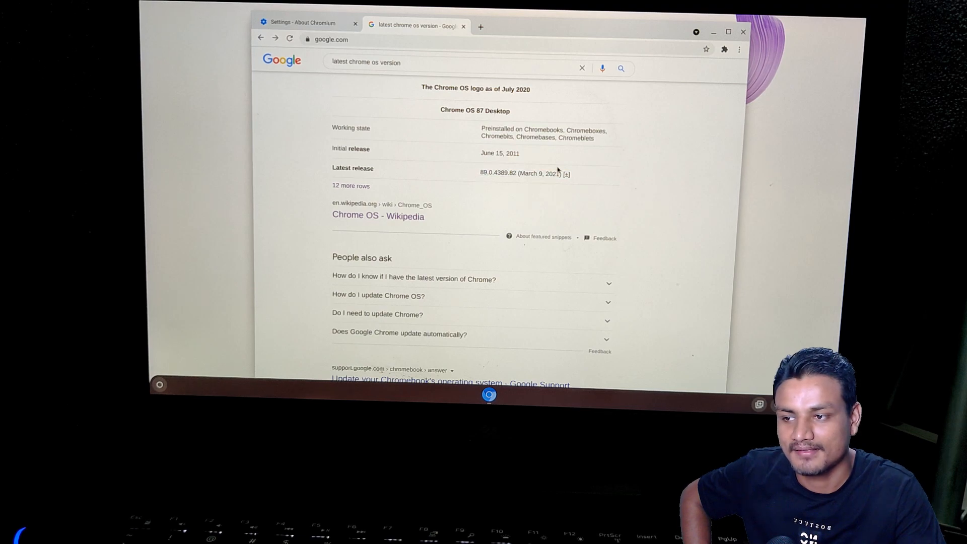
- Recheck version 91 against the 89.0.4389.82 release, type 'check upda', and close Chromium
click(303, 23)
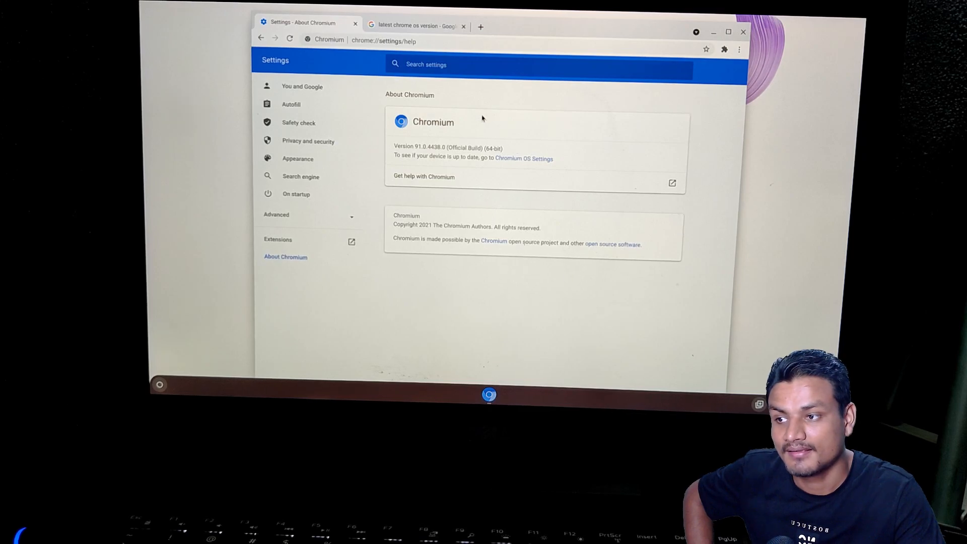
click(414, 26)
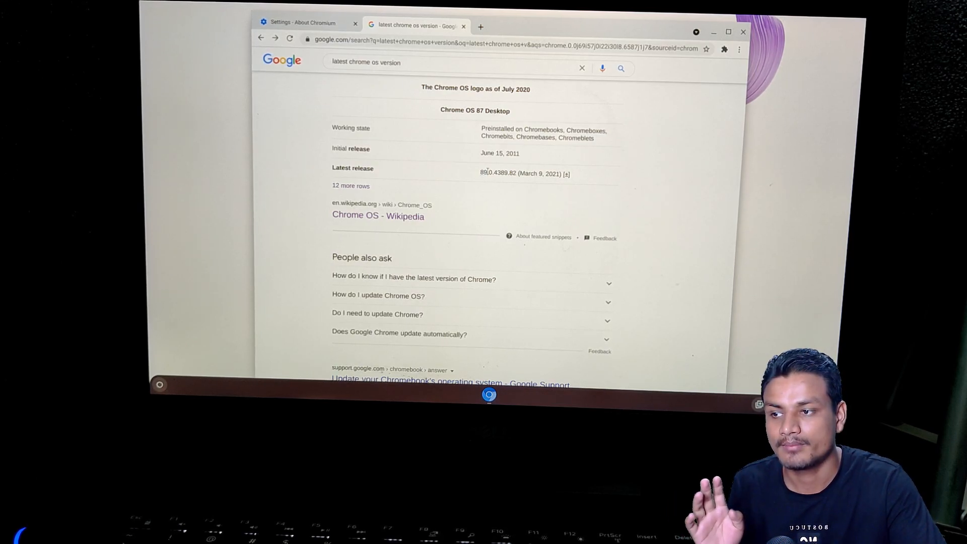
click(303, 23)
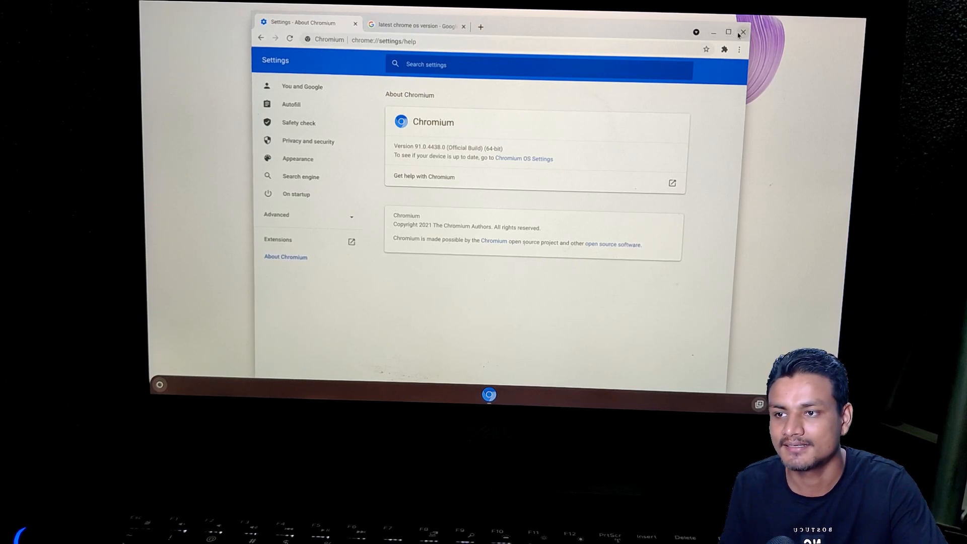
mouse_move(745, 49)
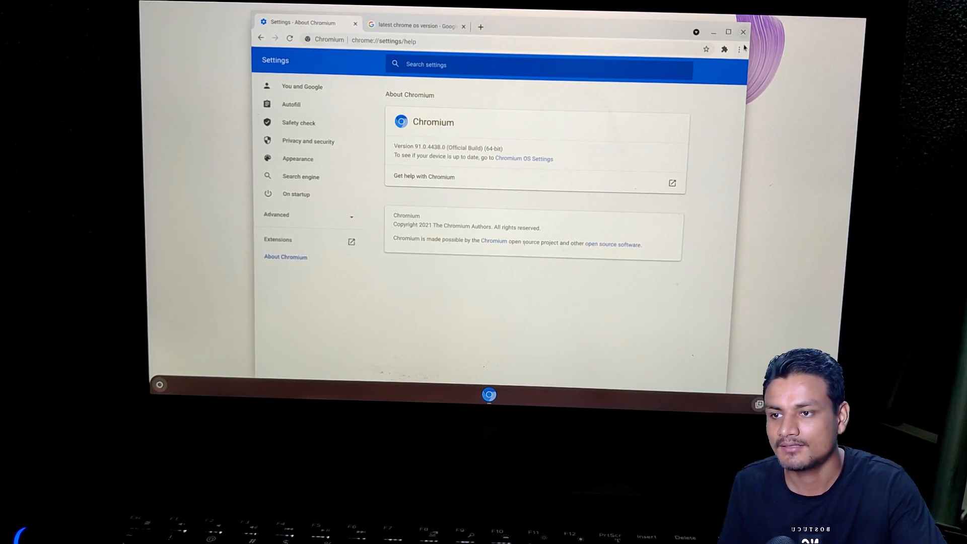
text(check upda)
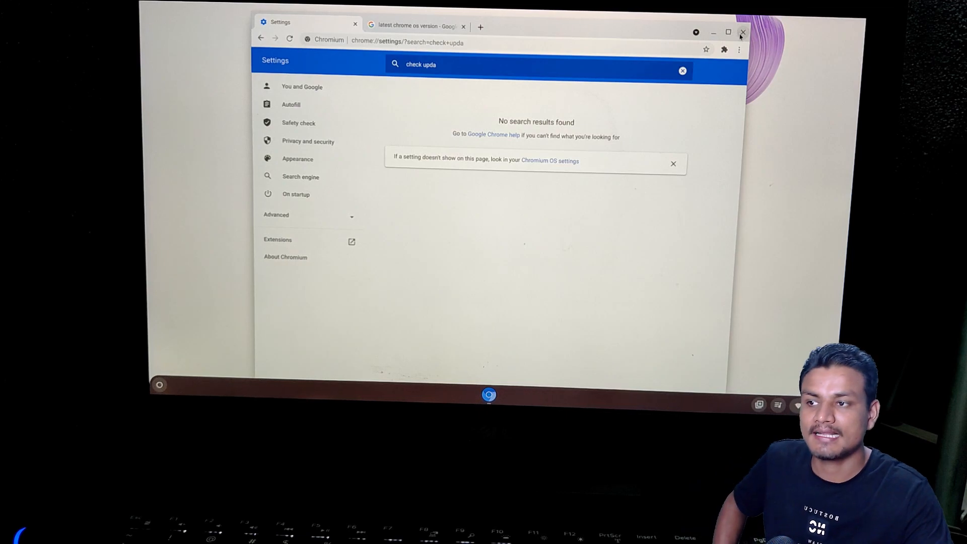
click(743, 33)
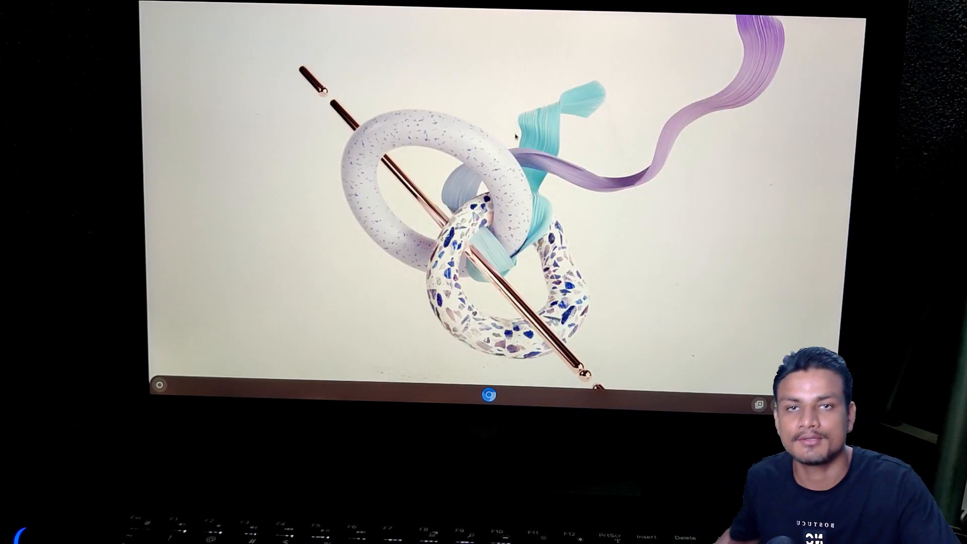